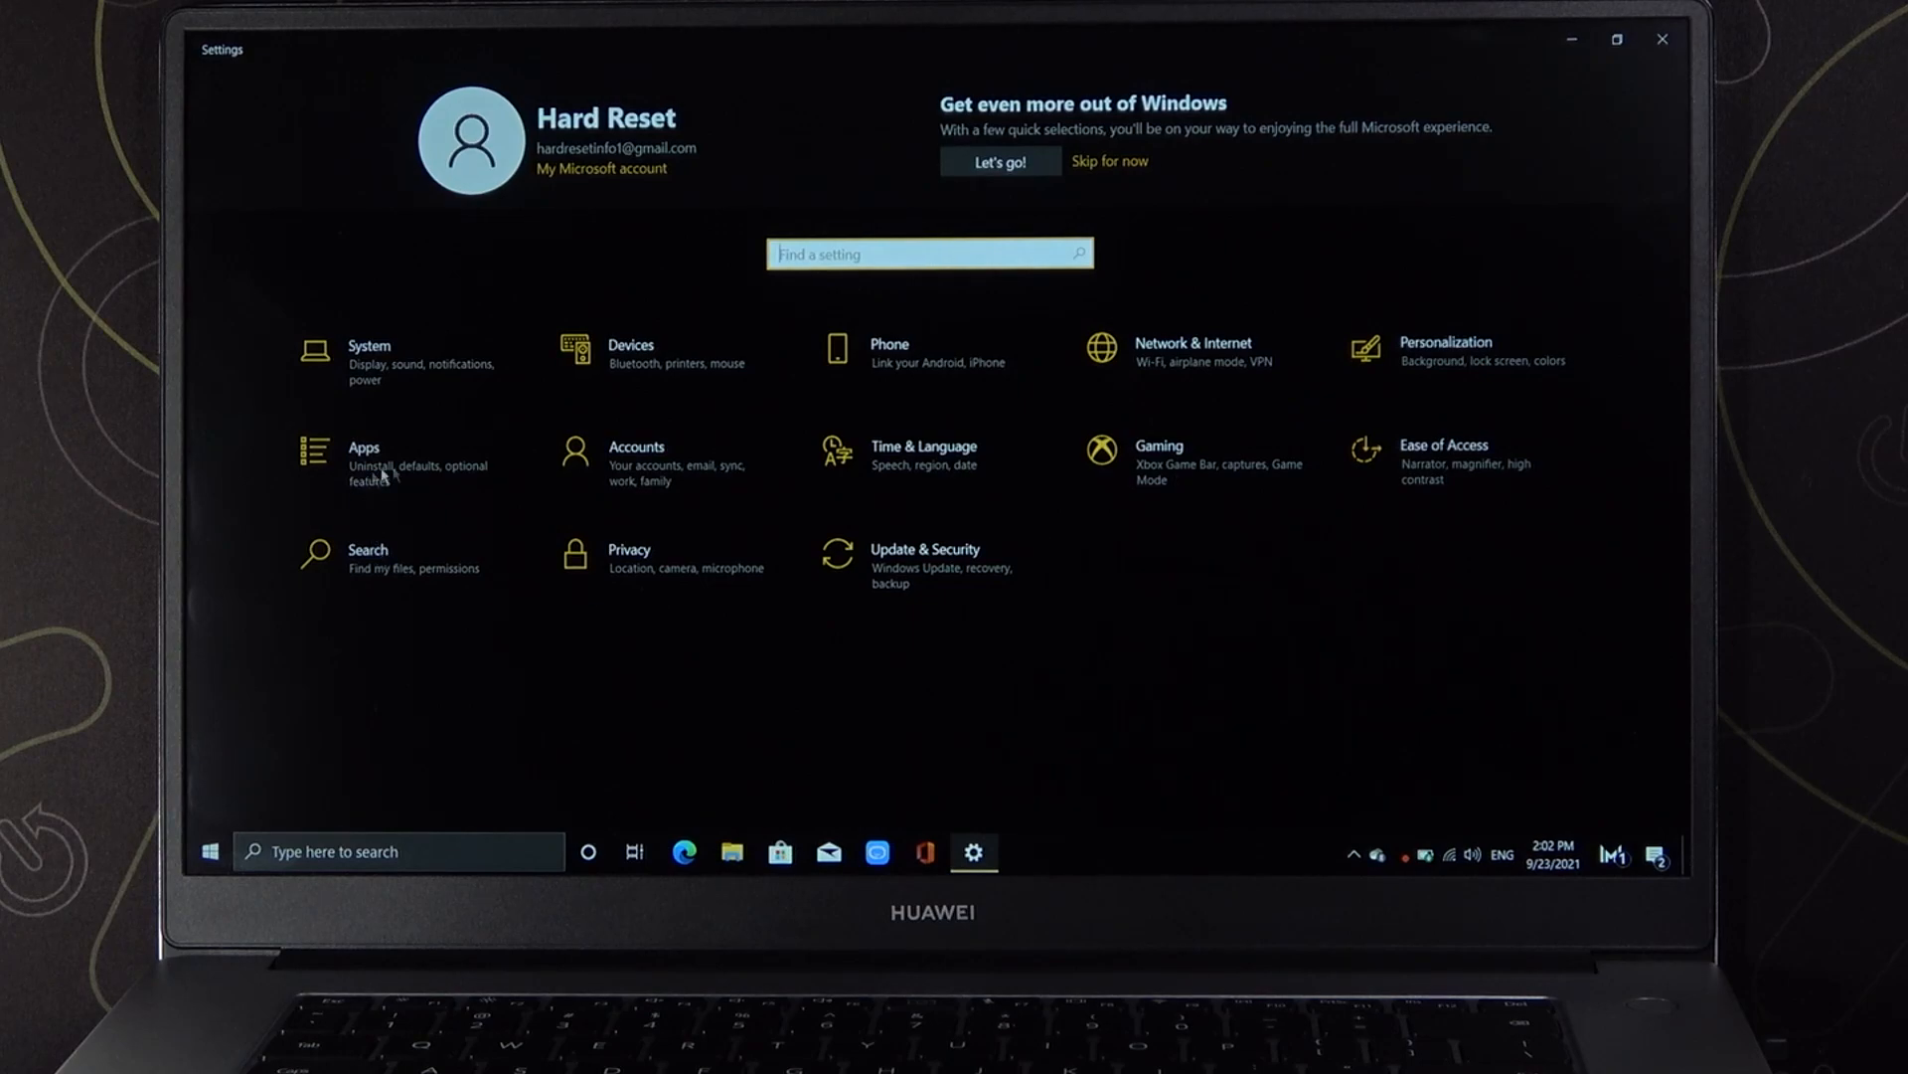
Step: Go to Accounts and show the Sign-in options page listing Windows Hello methods
left_click(636, 463)
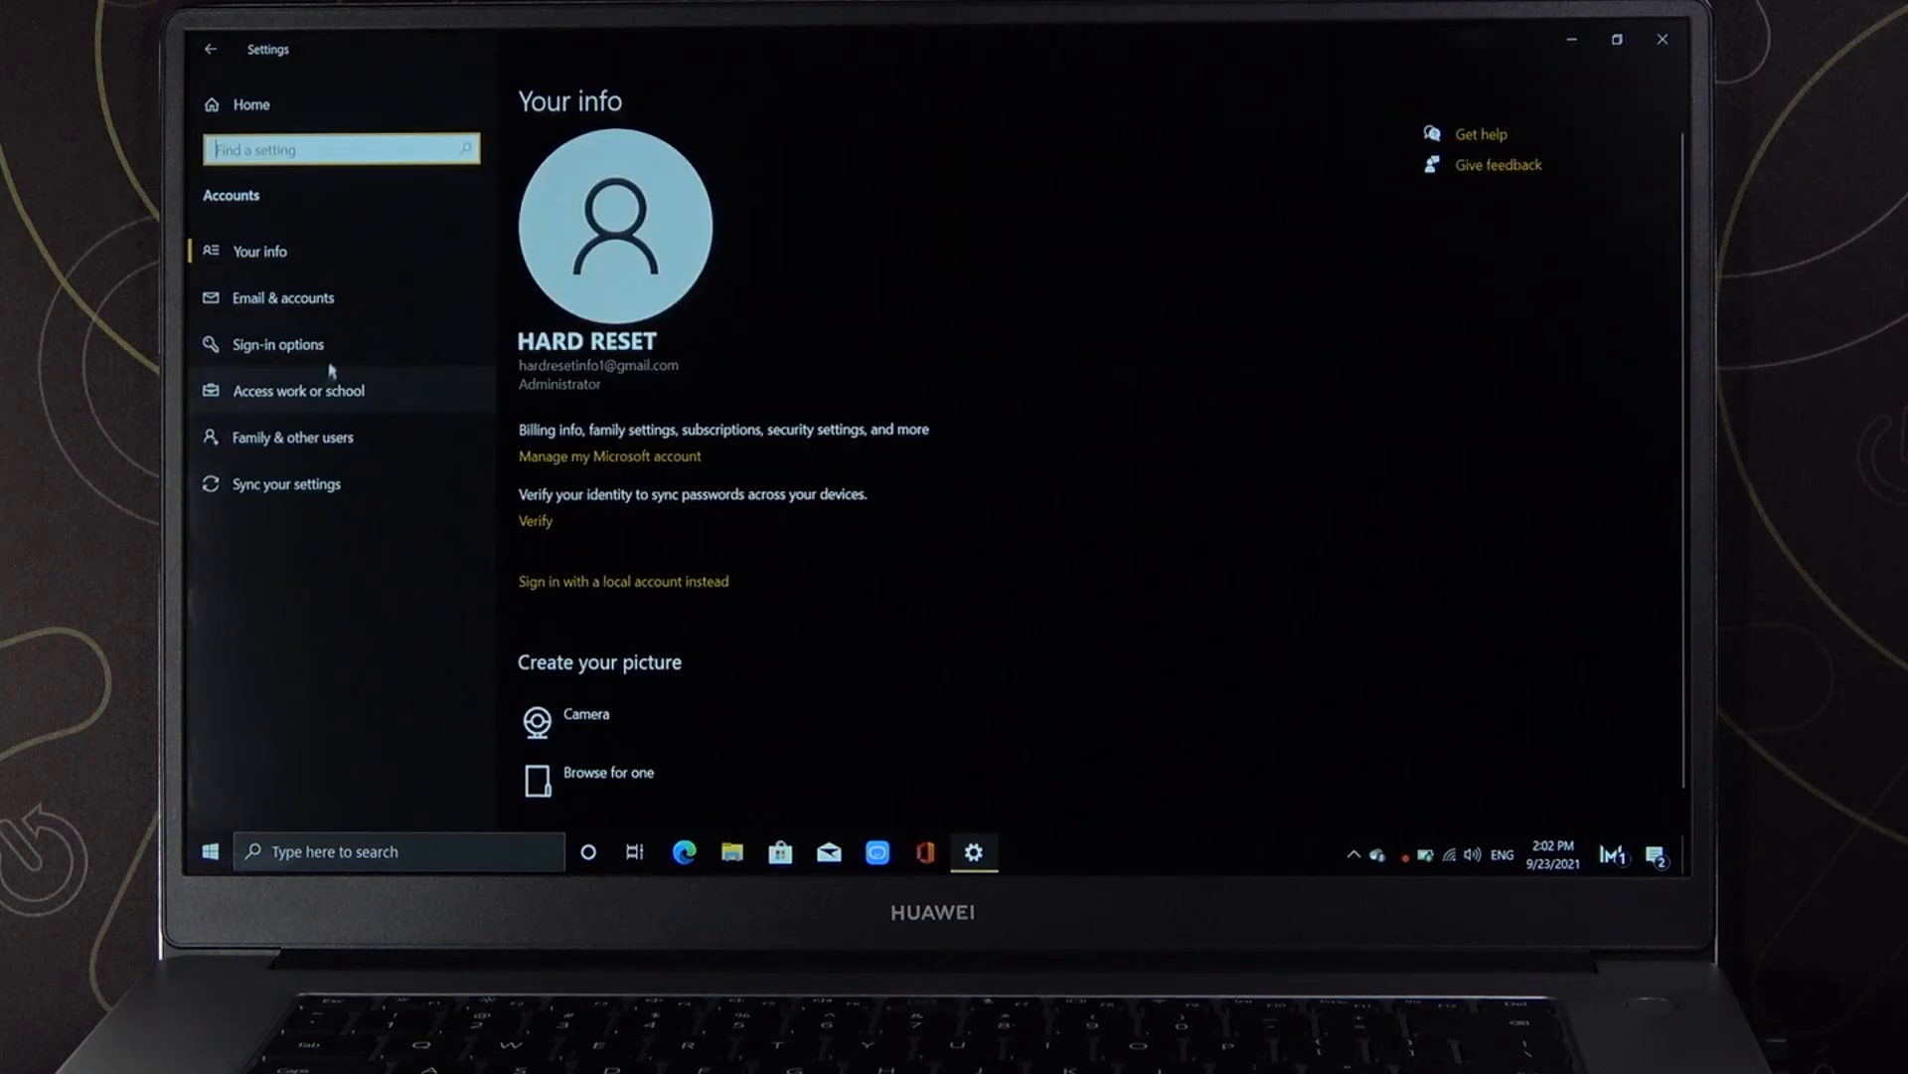
left_click(277, 344)
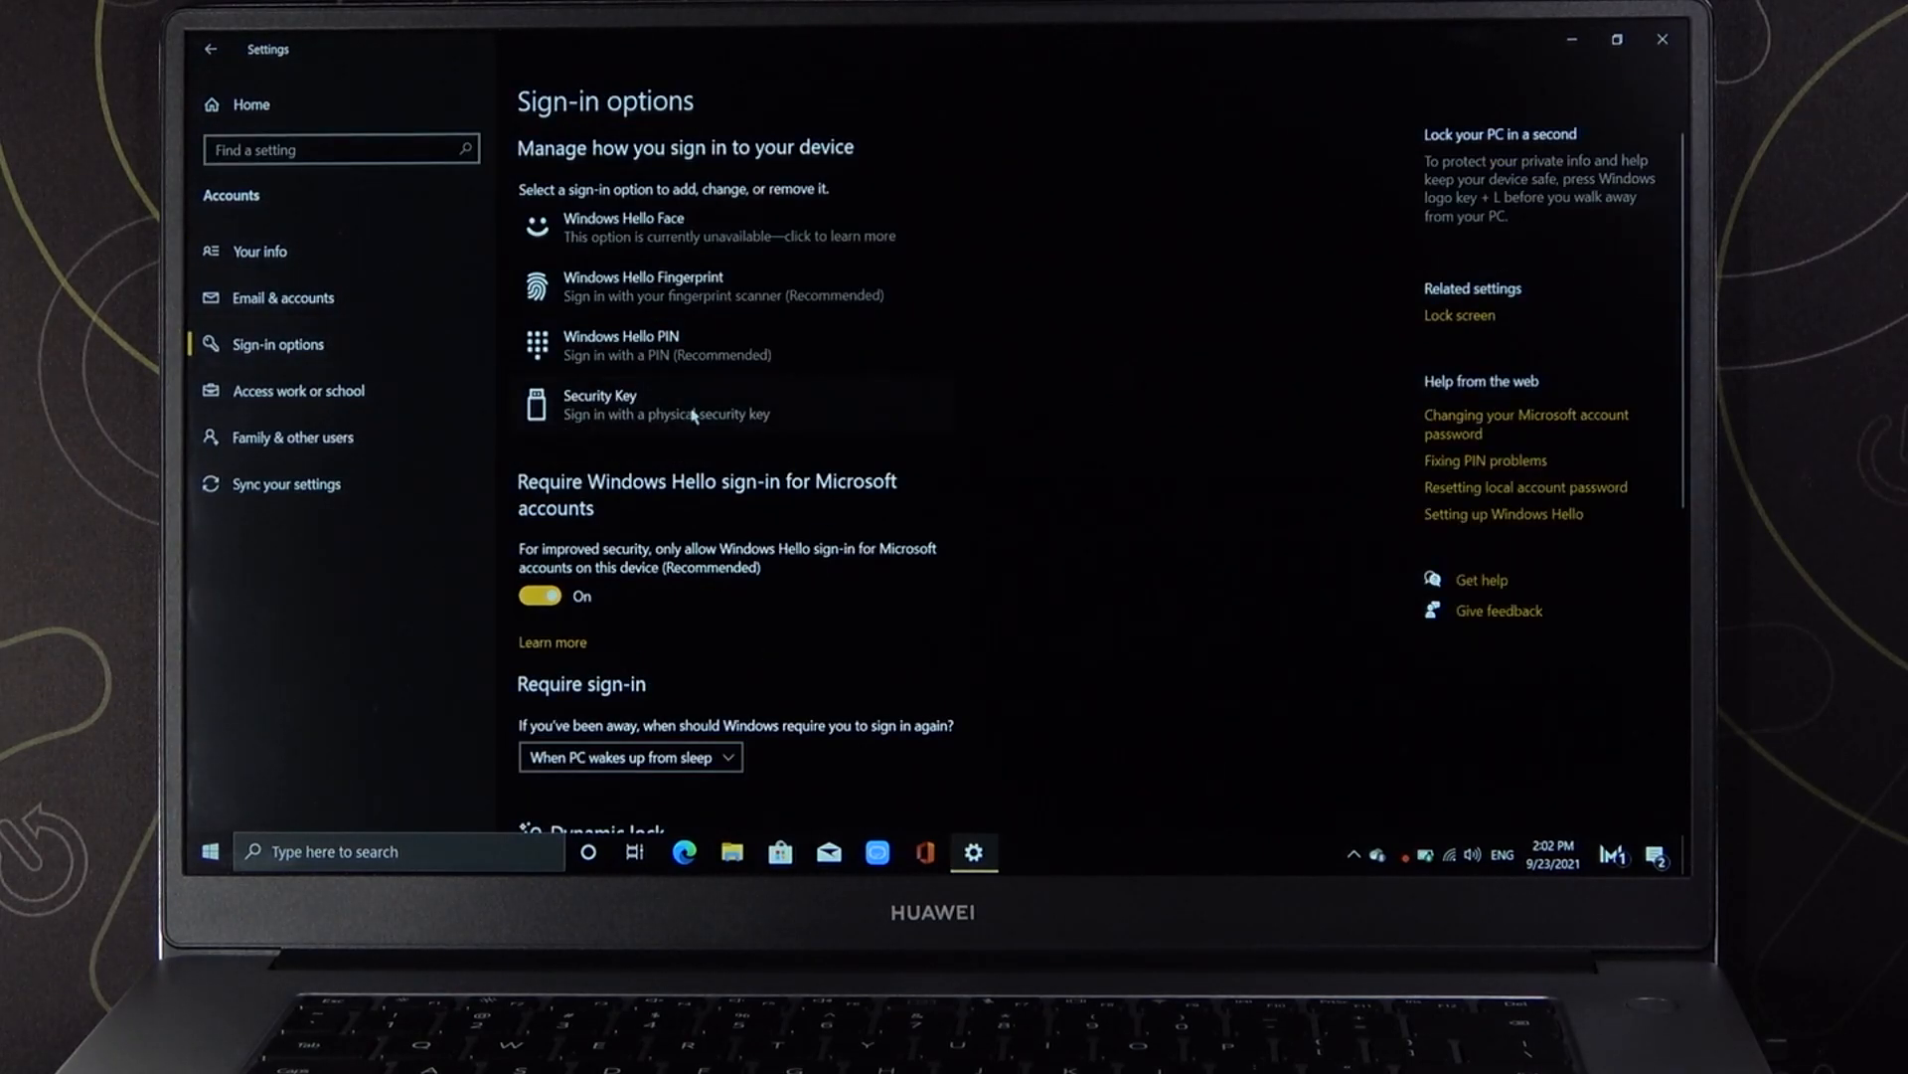
mouse_move(668, 286)
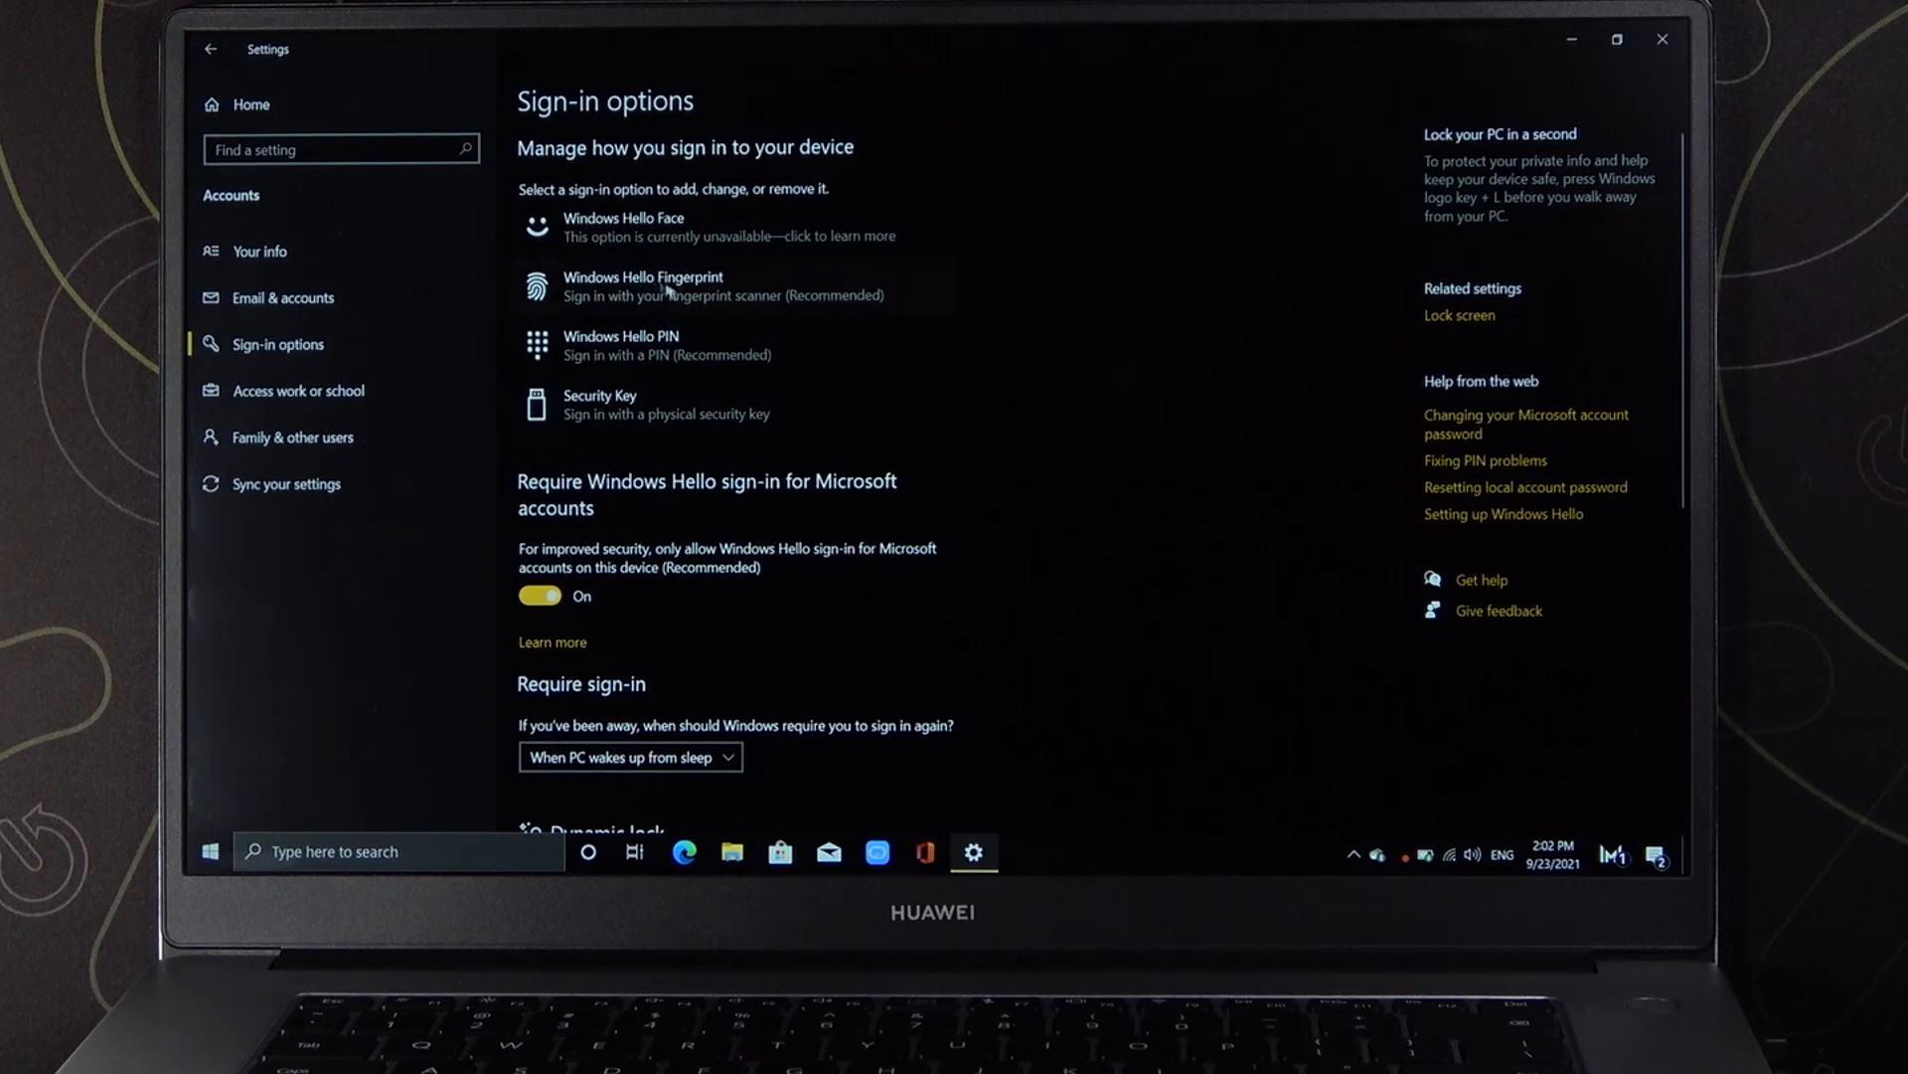
Step: Expand Windows Hello Fingerprint and begin its setup, reaching the identity check
left_click(644, 286)
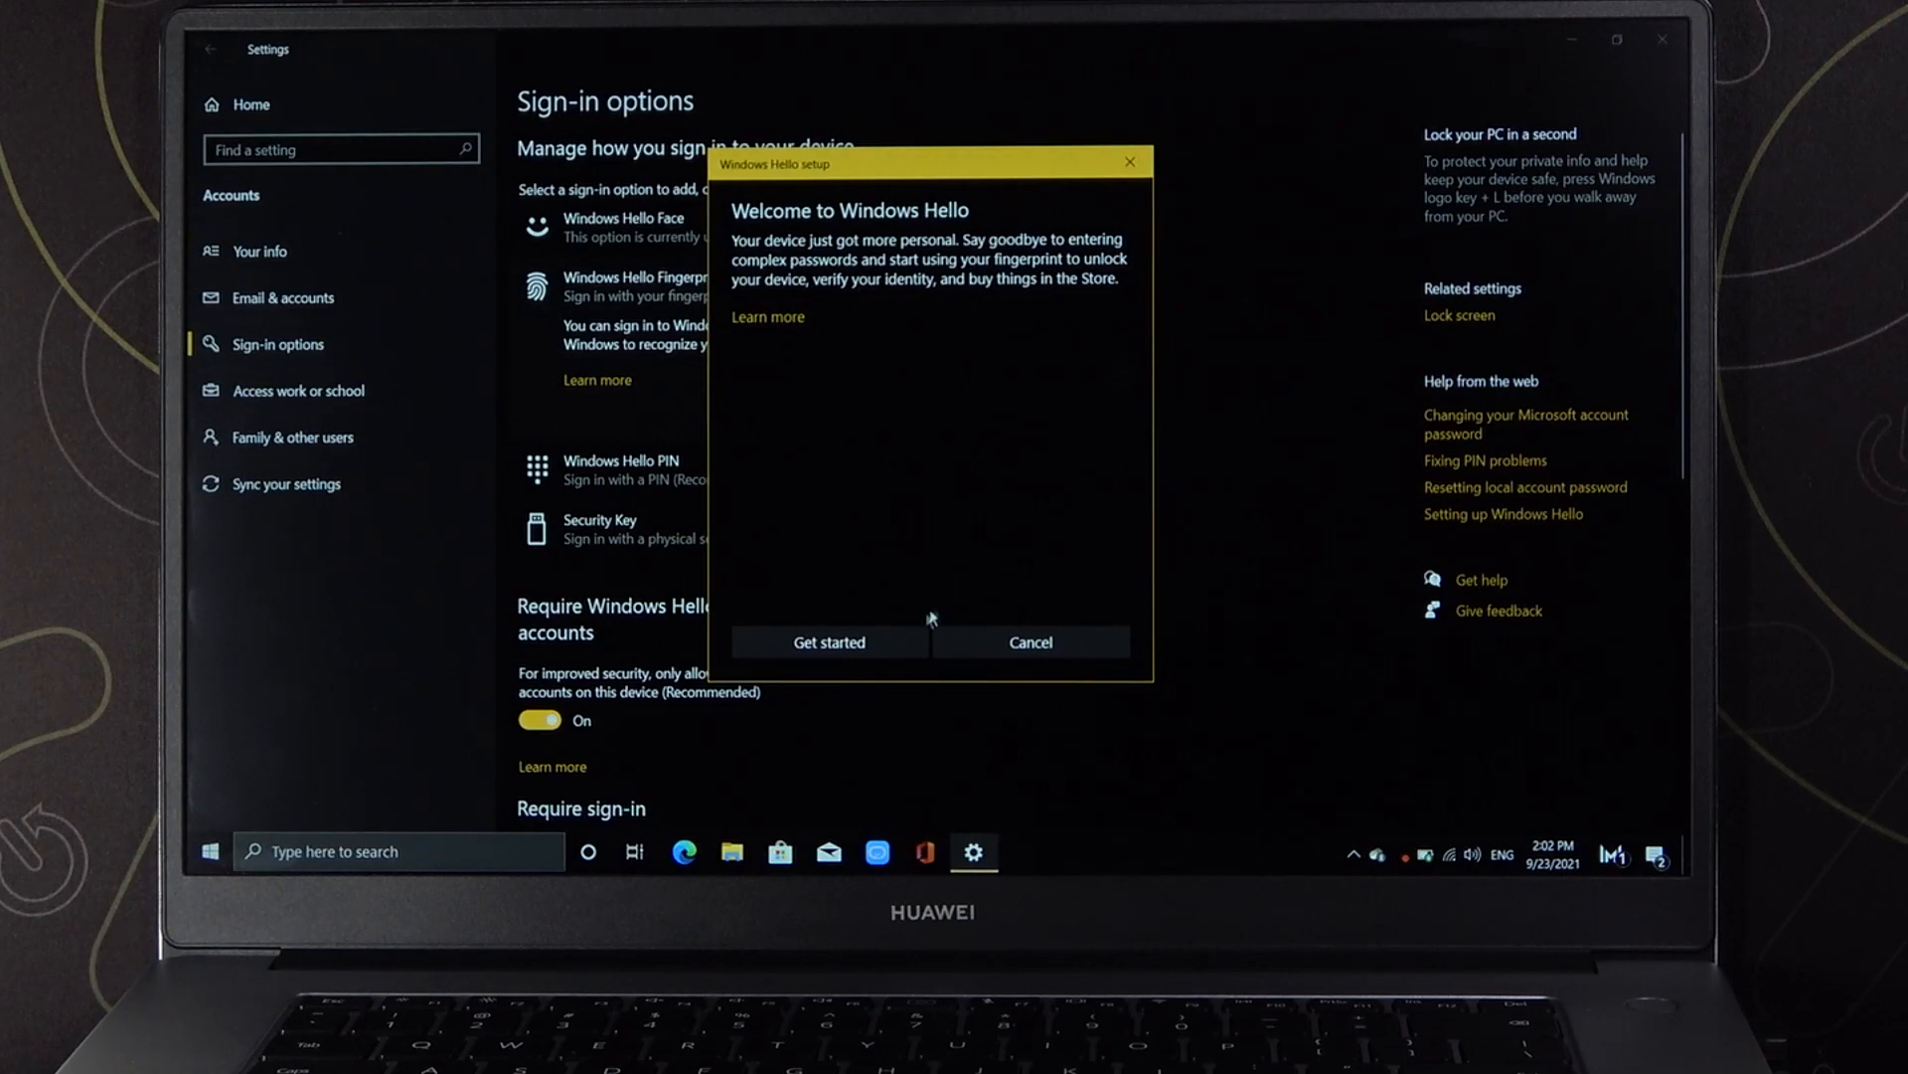
left_click(829, 642)
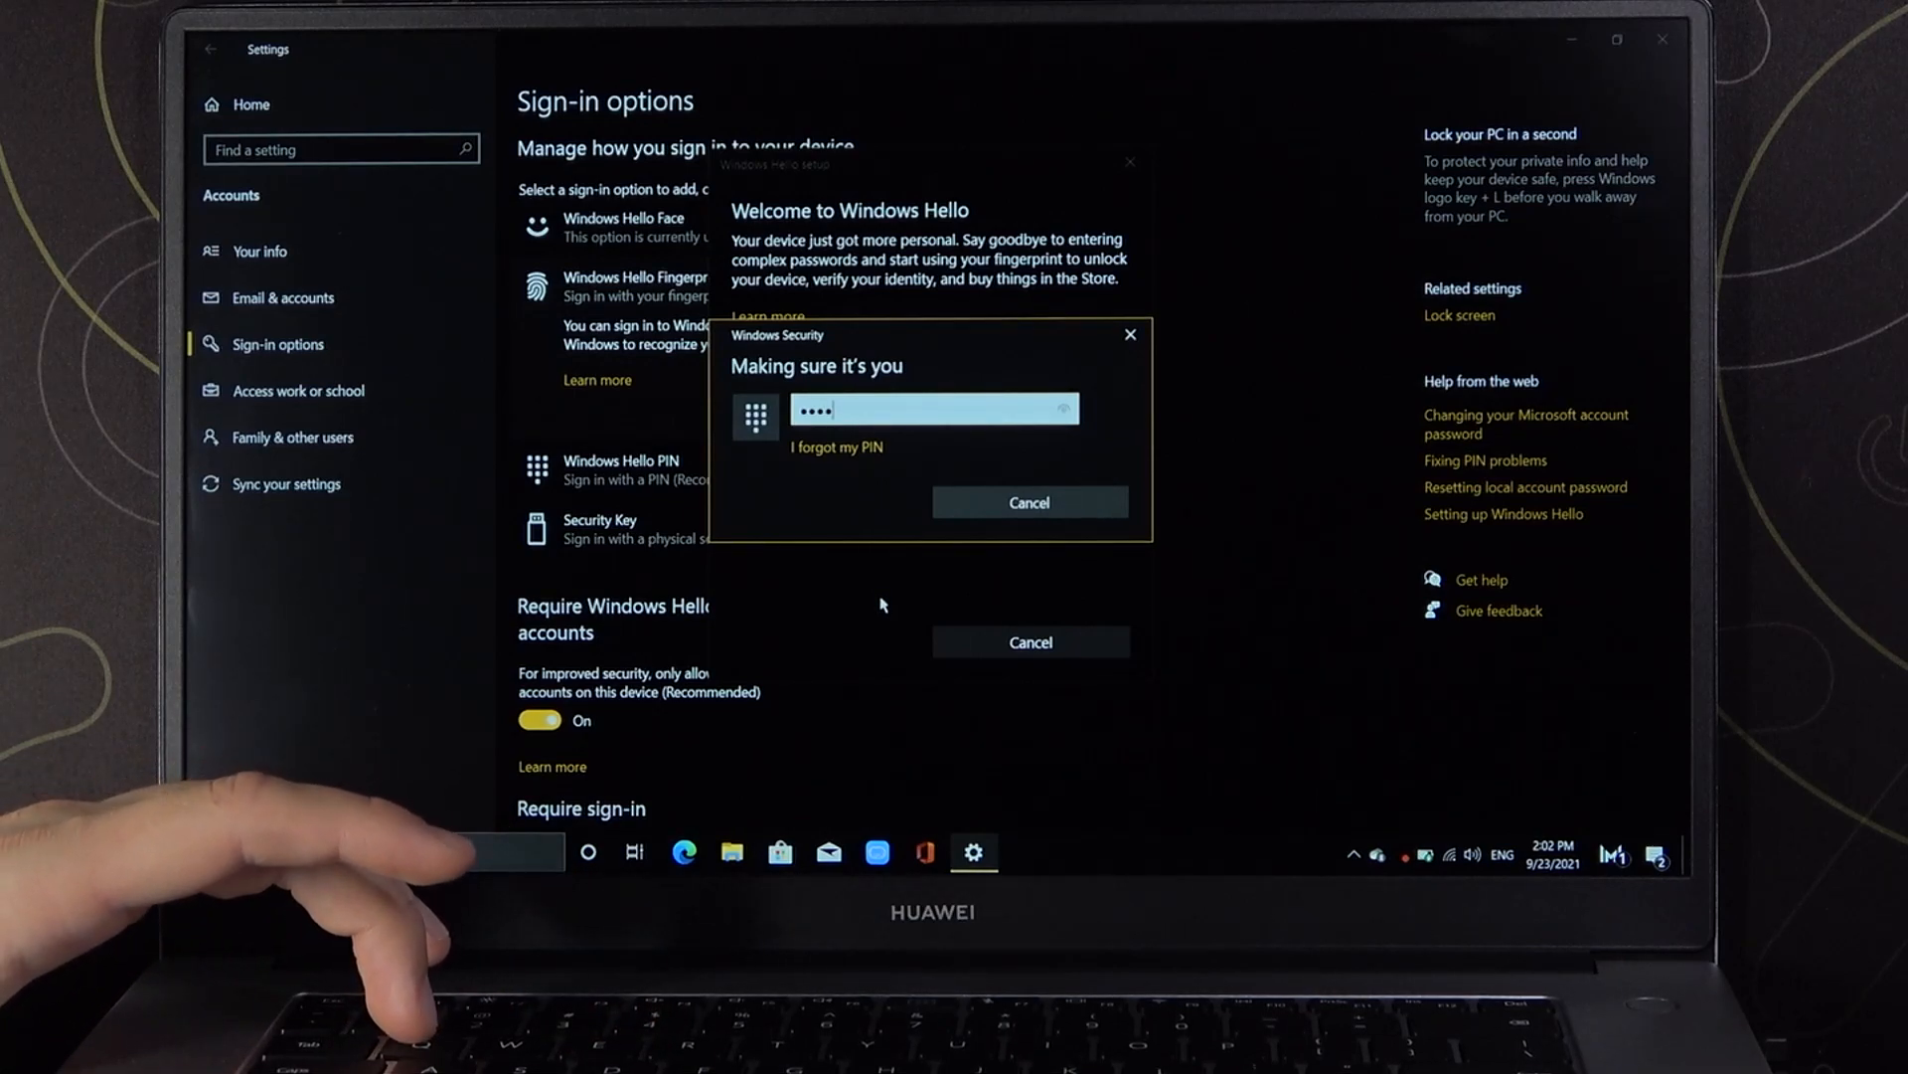
type("123")
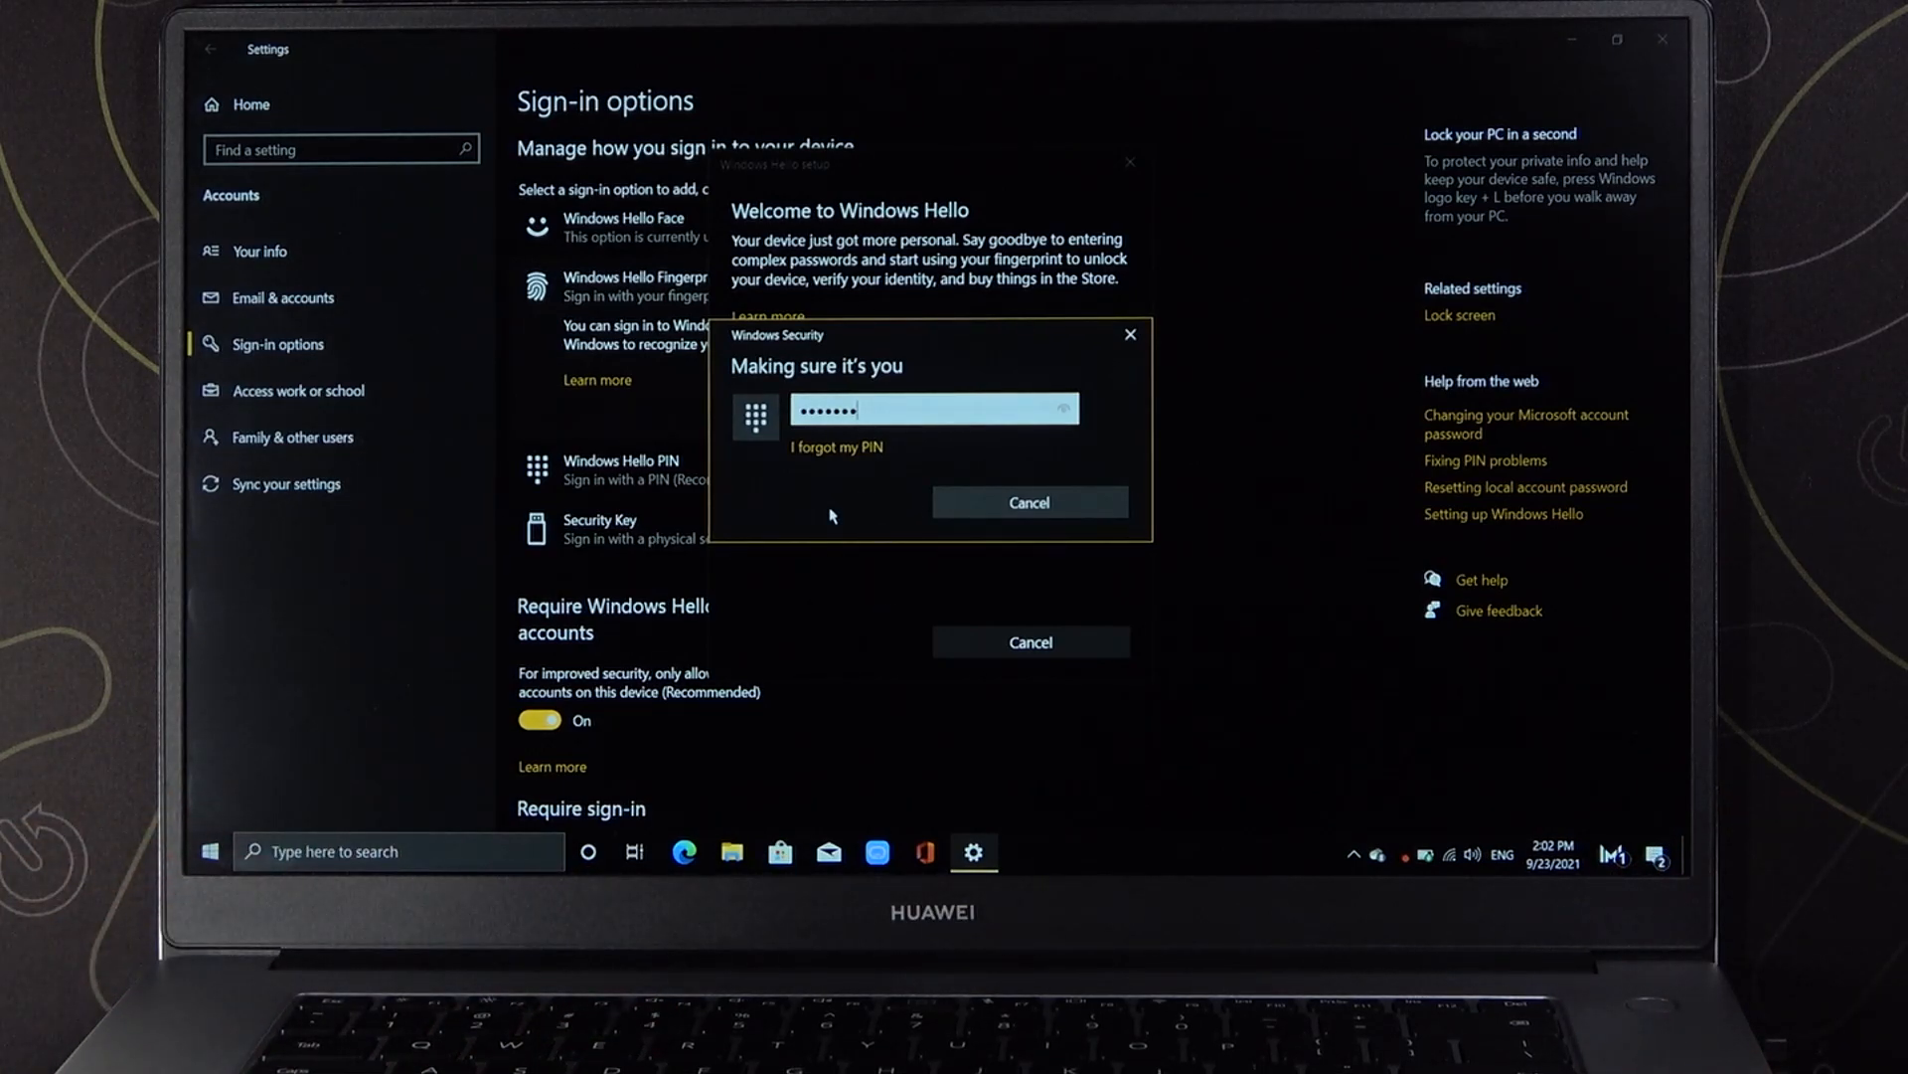
left_click(933, 409)
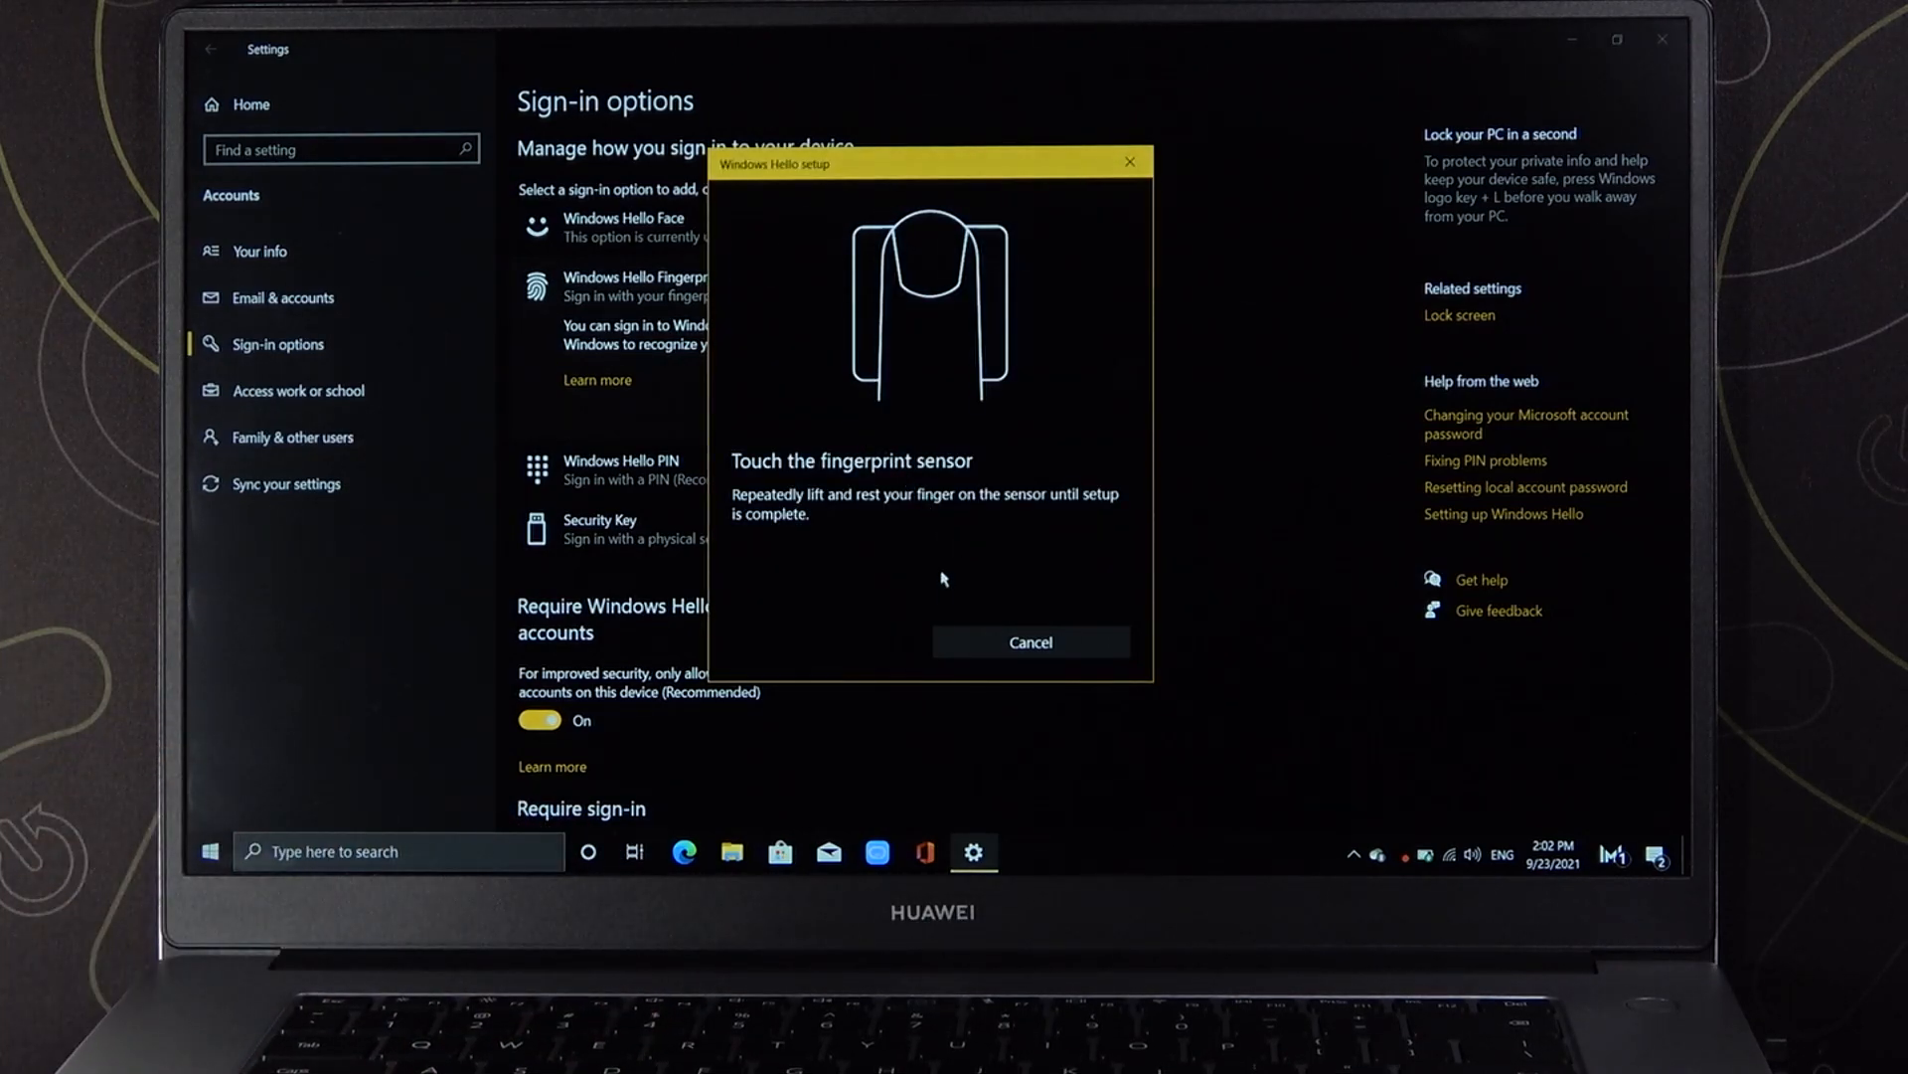
mouse_move(1451, 630)
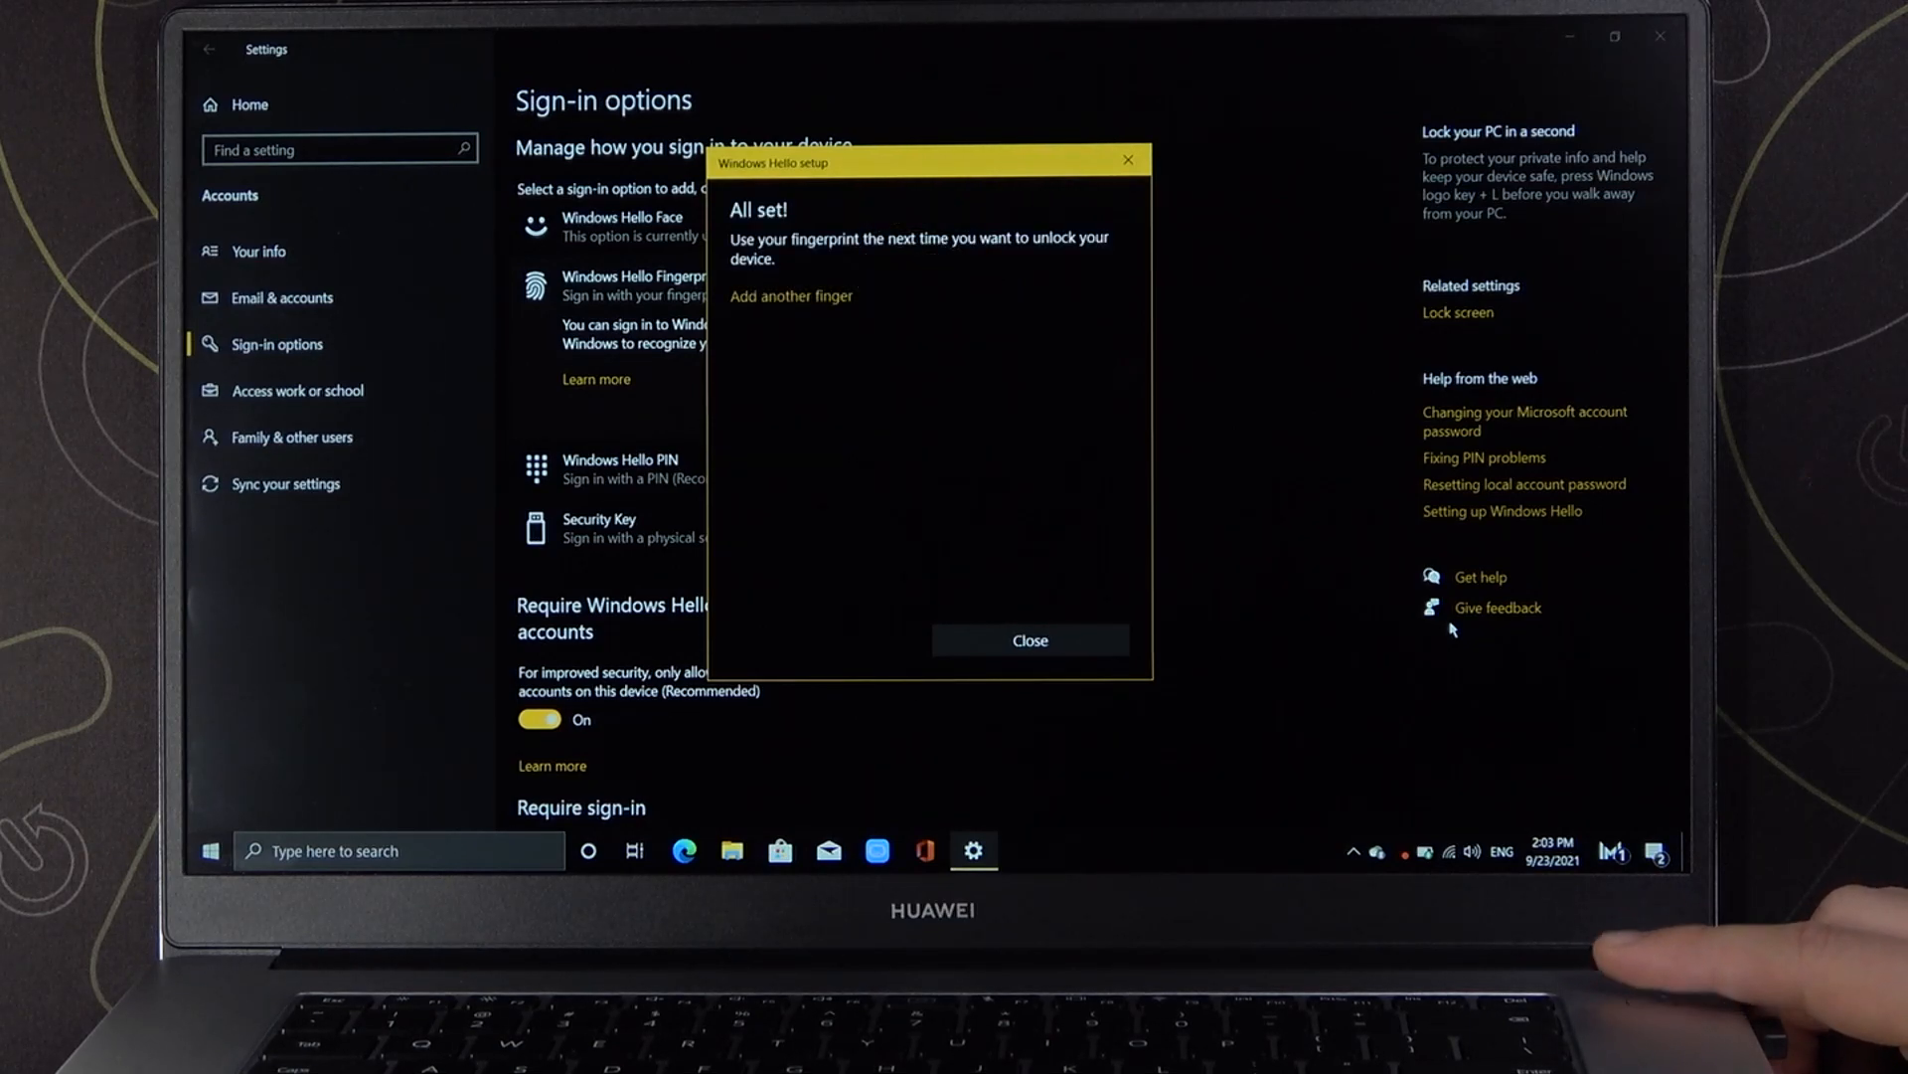
Step: Dismiss the completed fingerprint setup and bring up the Start power choices
left_click(1028, 640)
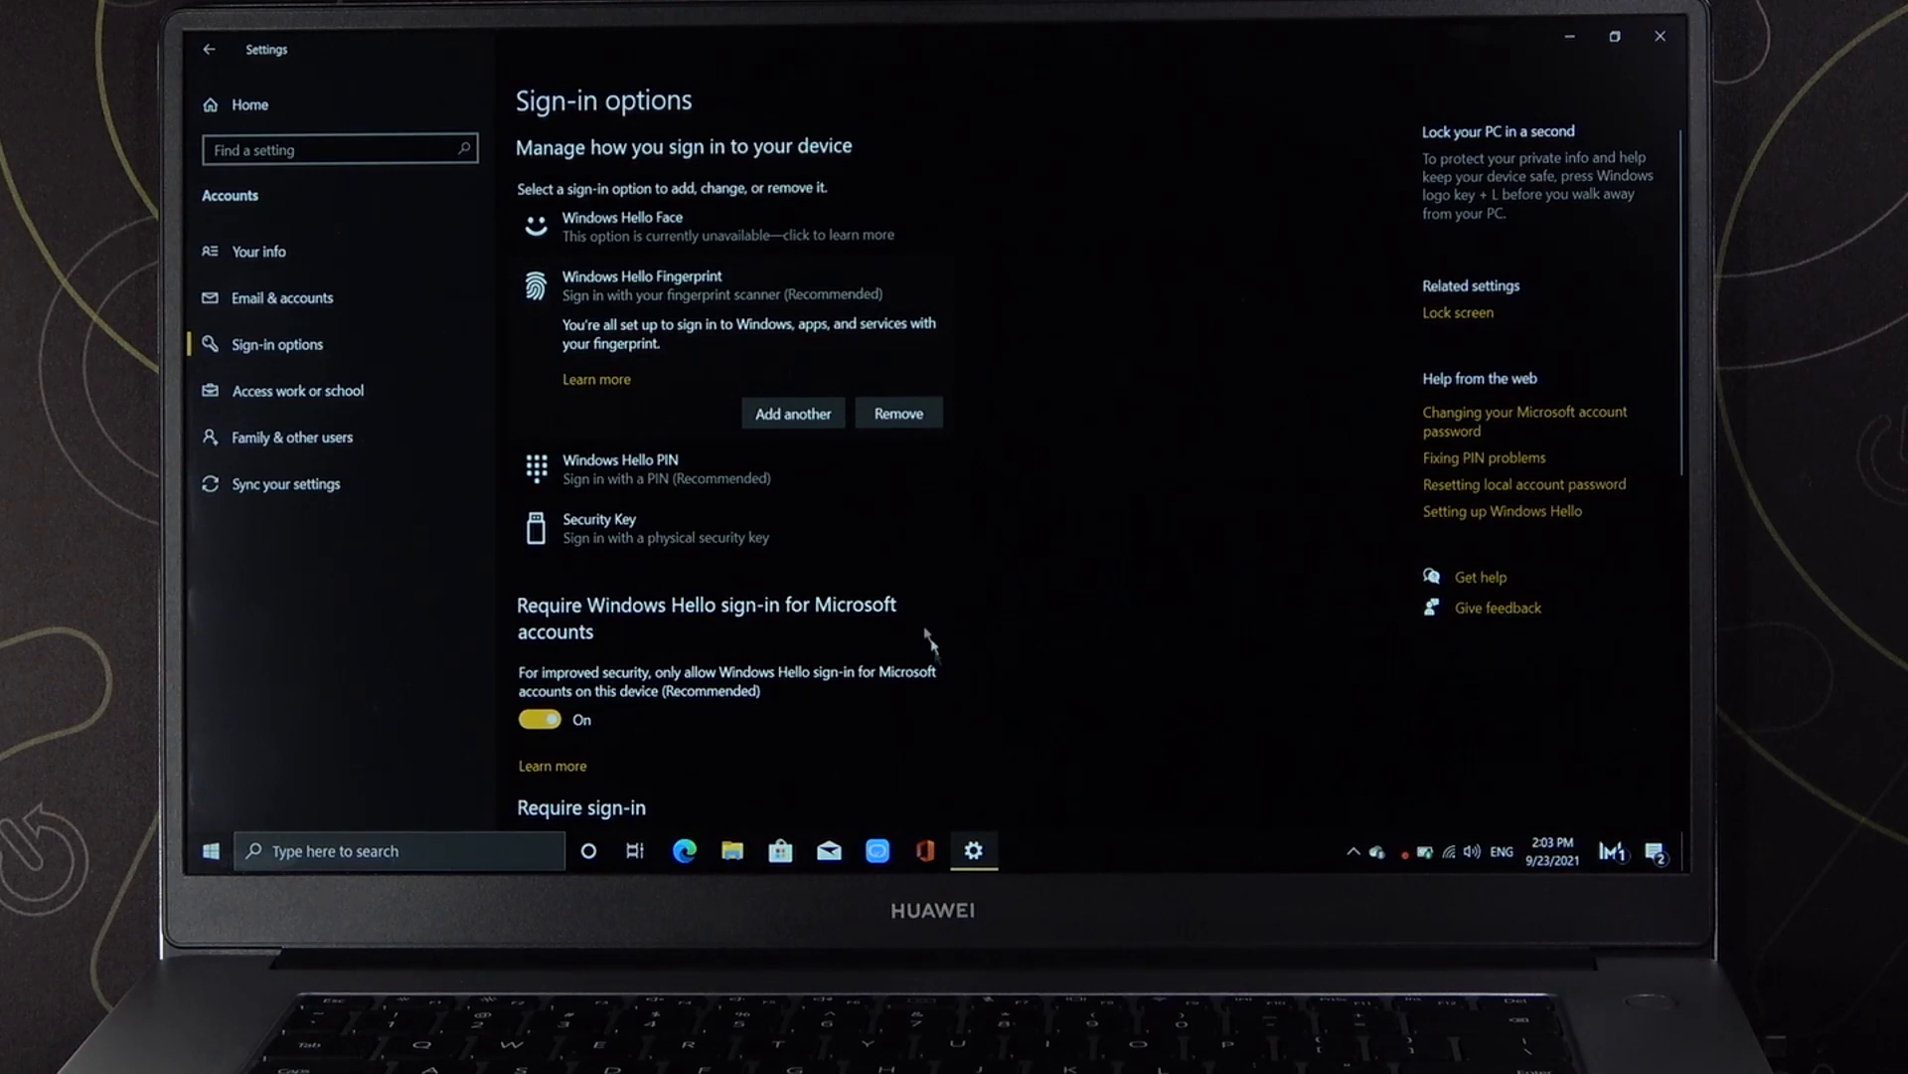
left_click(213, 849)
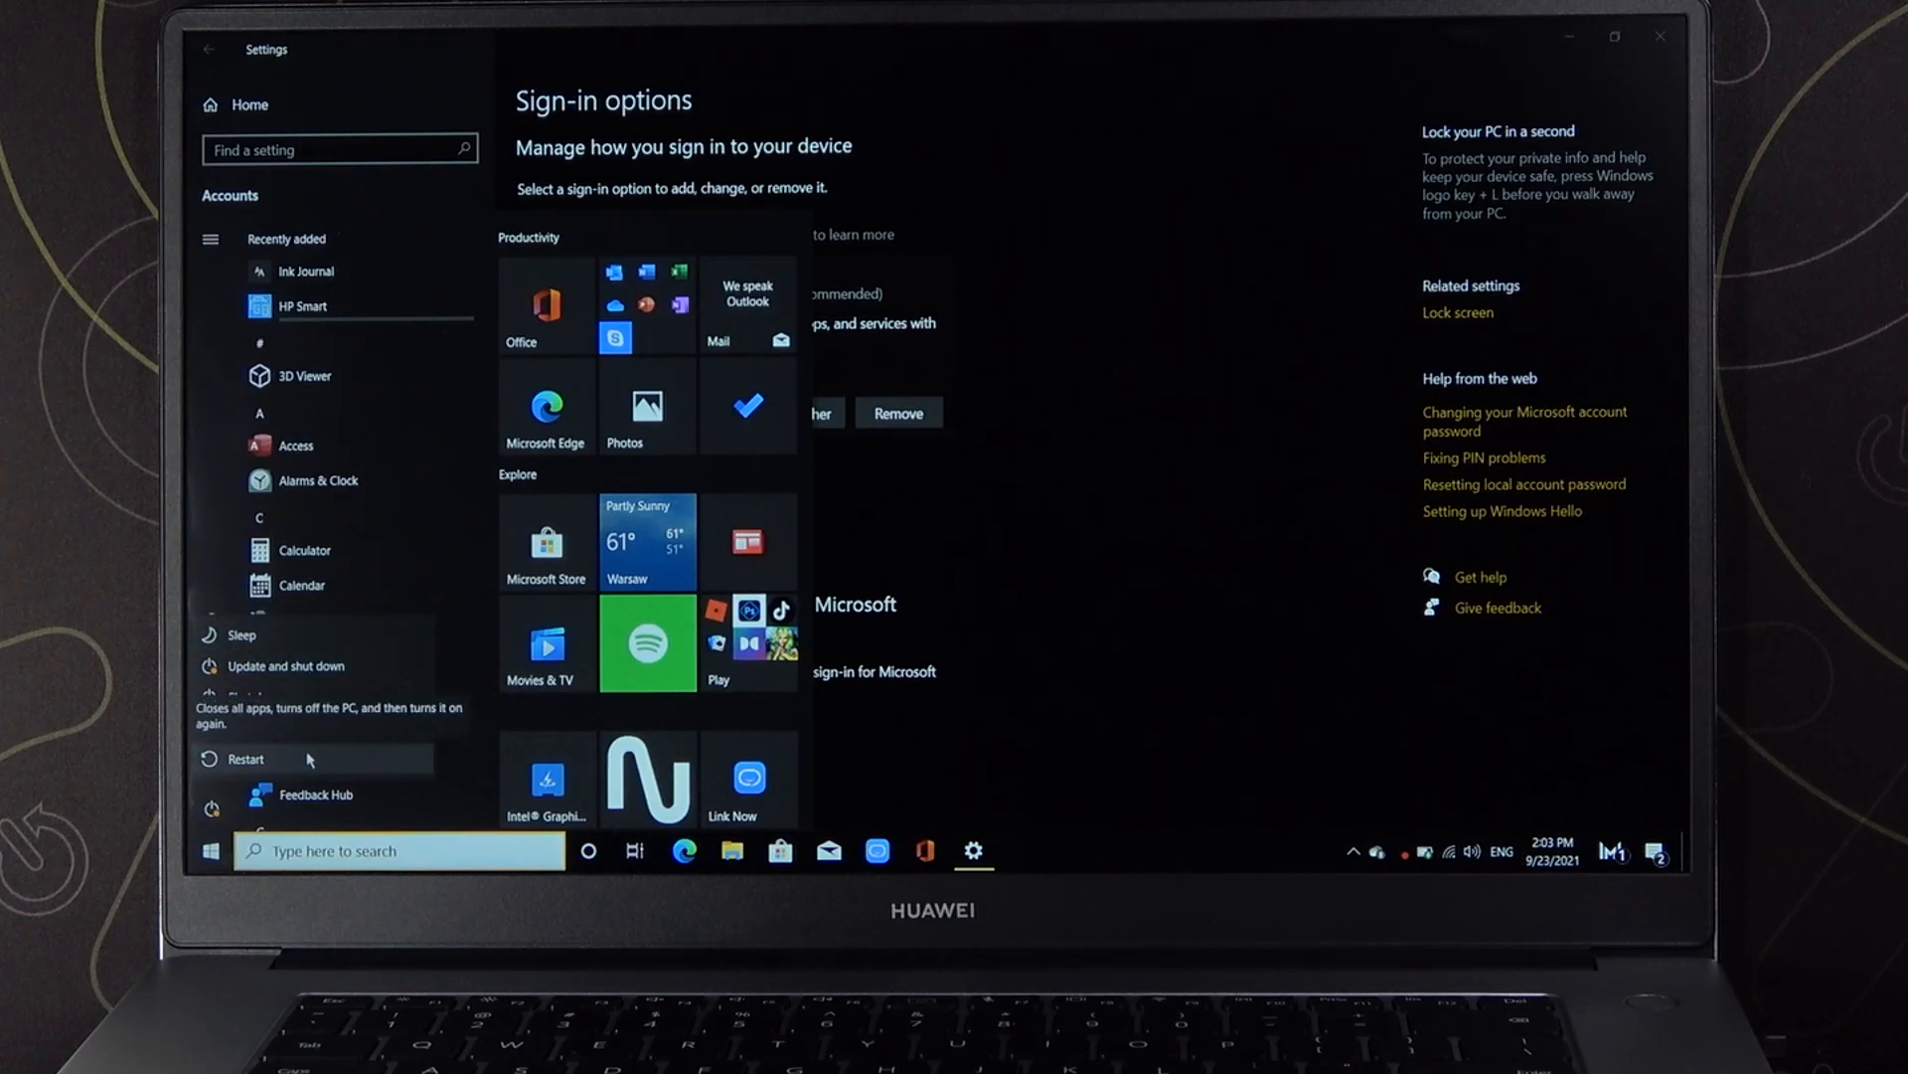
Step: Restart the laptop to test fingerprint unlock at sign-in
left_click(245, 758)
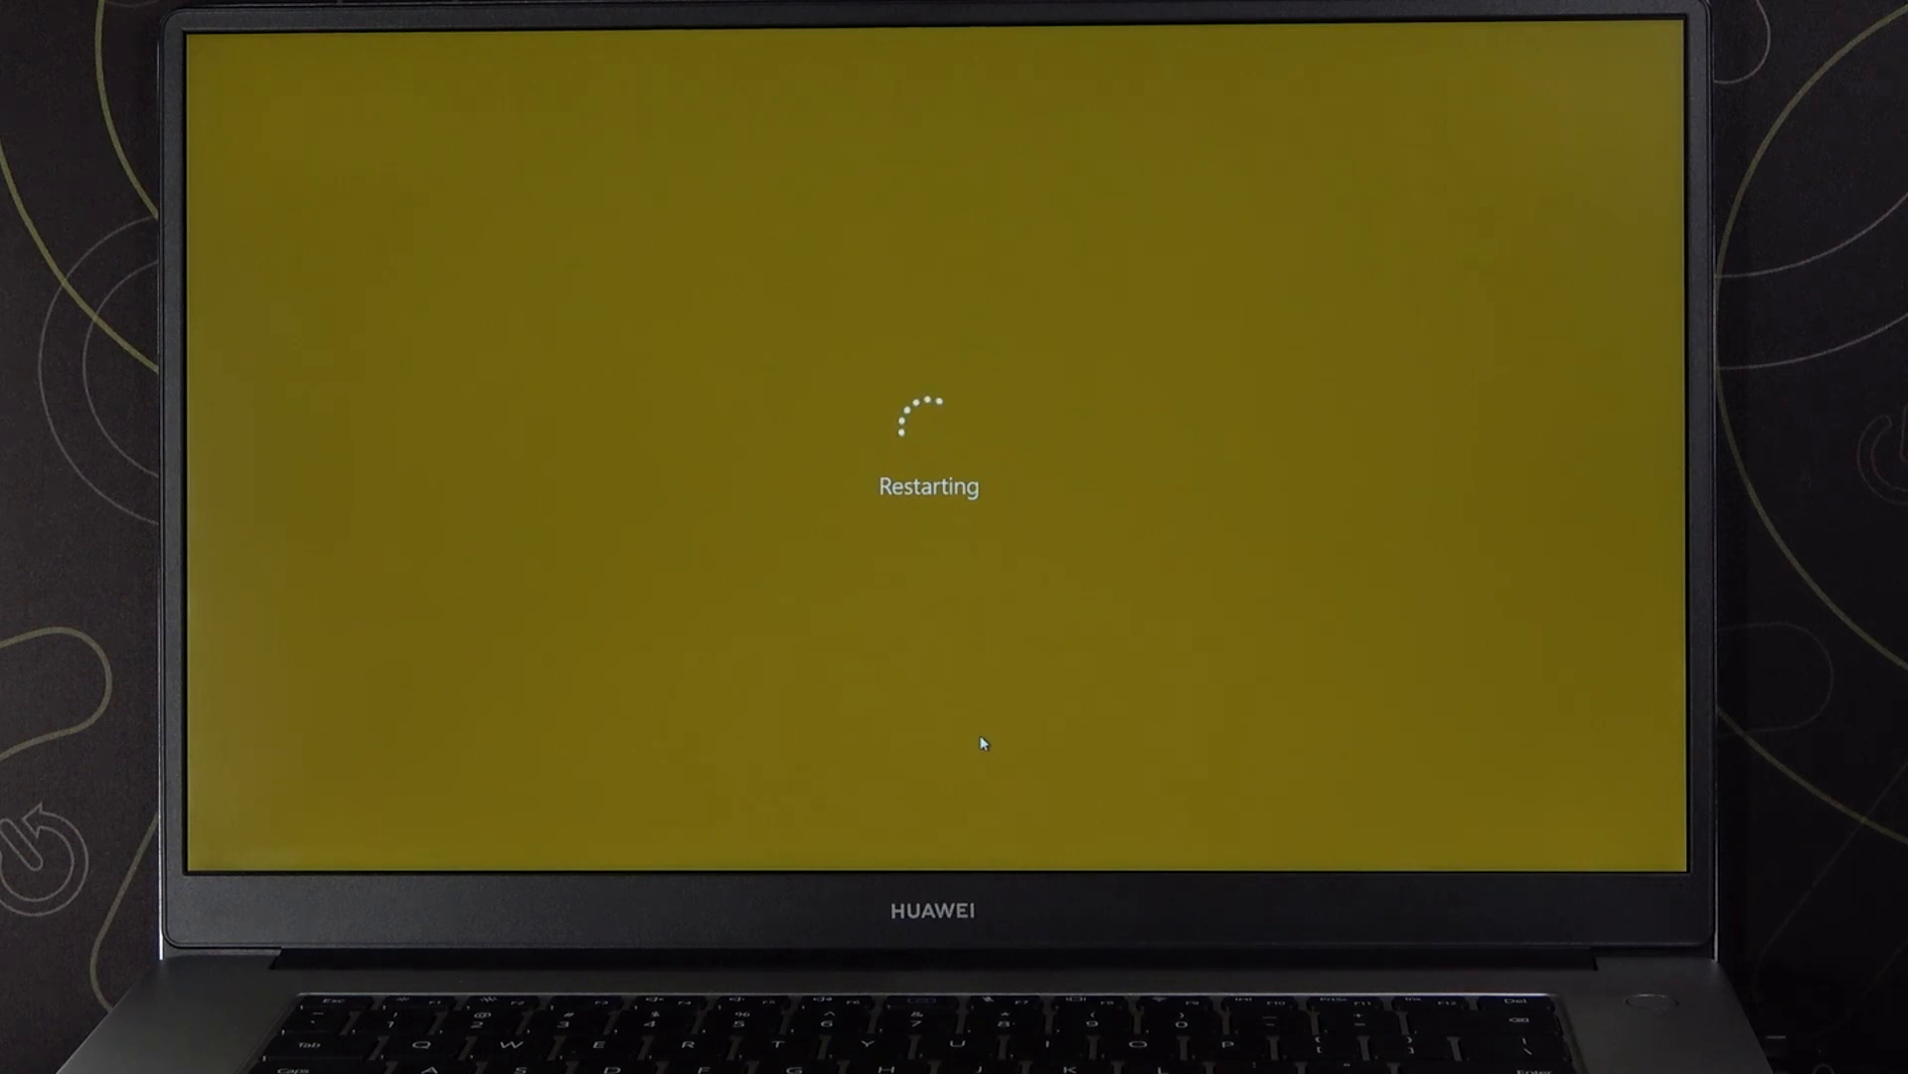